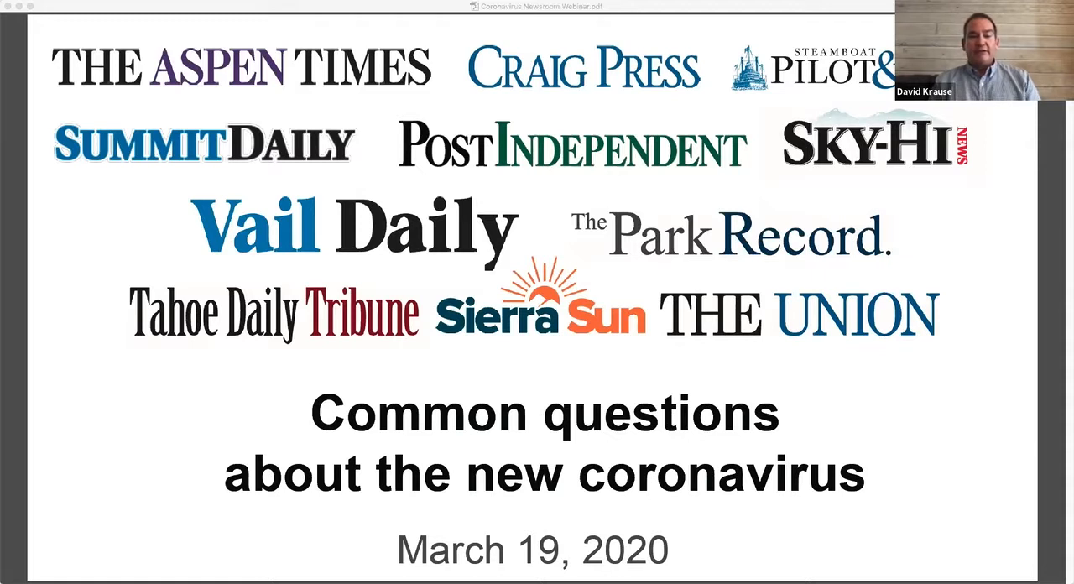
{"action": "mouse_move", "coordinate": [731, 547]}
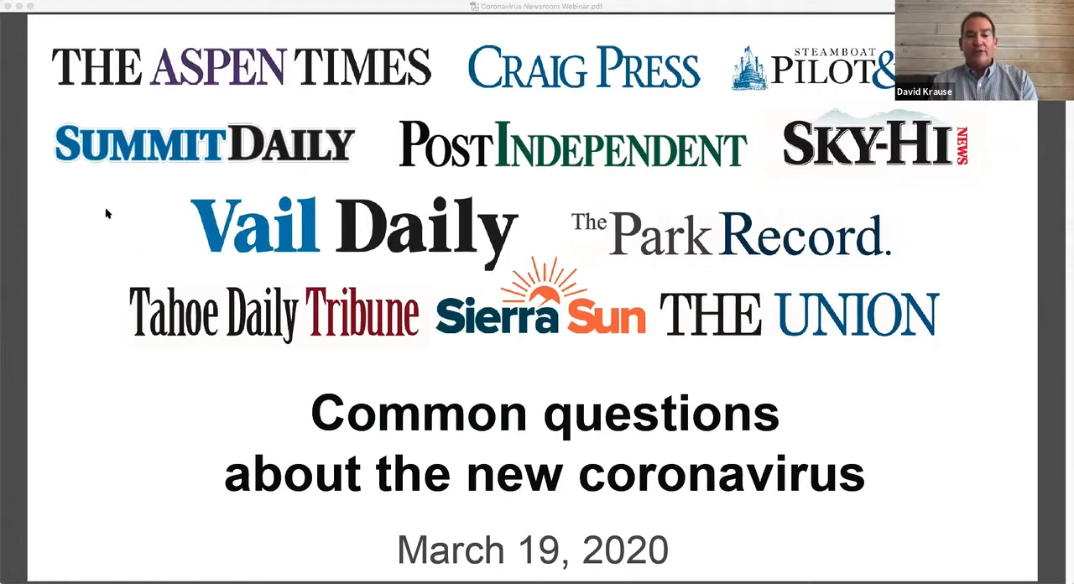
{"action": "mouse_move", "coordinate": [67, 260]}
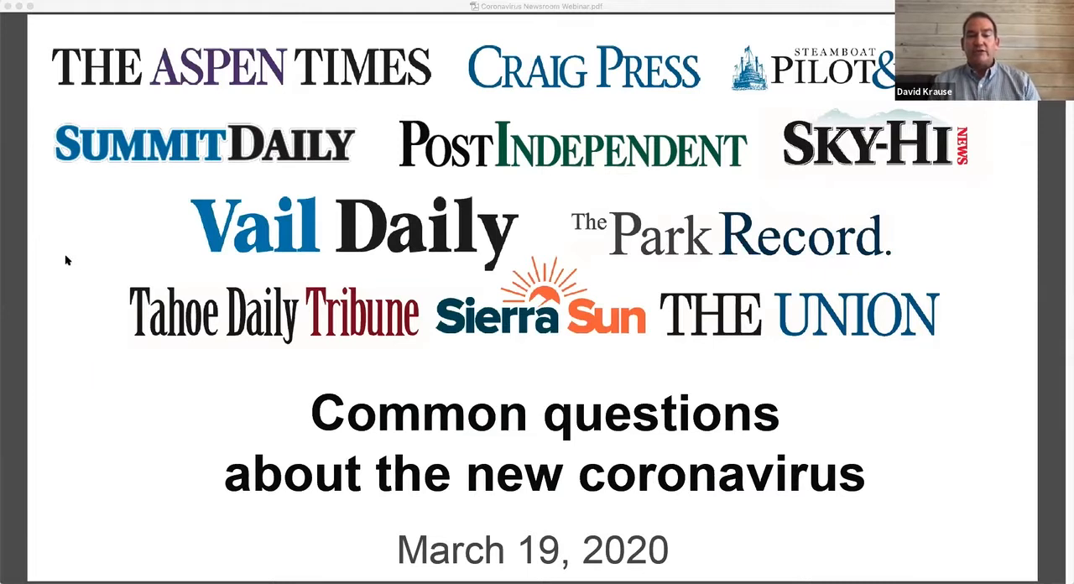
{"action": "mouse_move", "coordinate": [57, 389]}
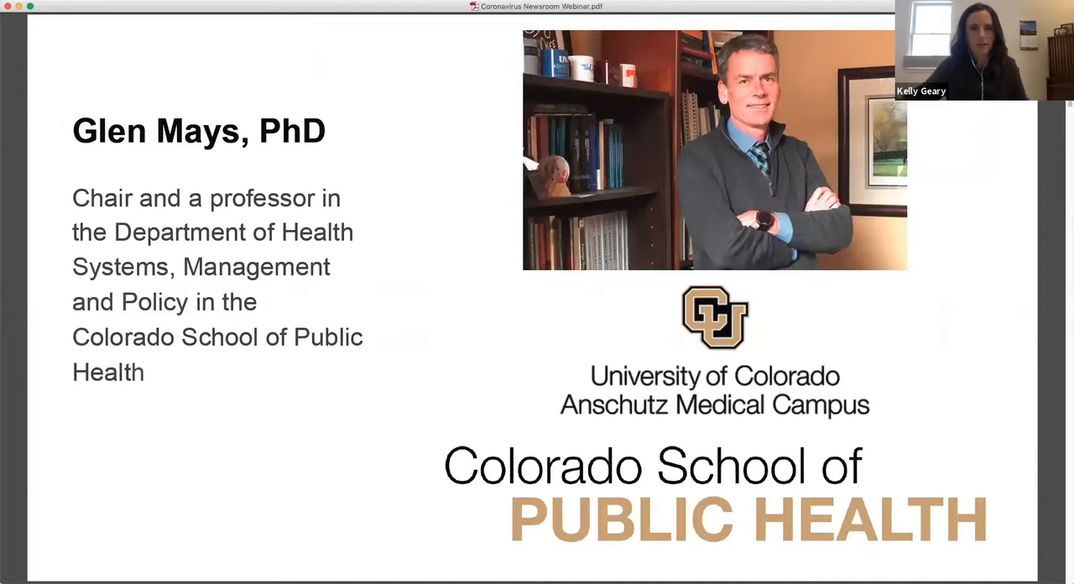
{"action": "mouse_move", "coordinate": [50, 81]}
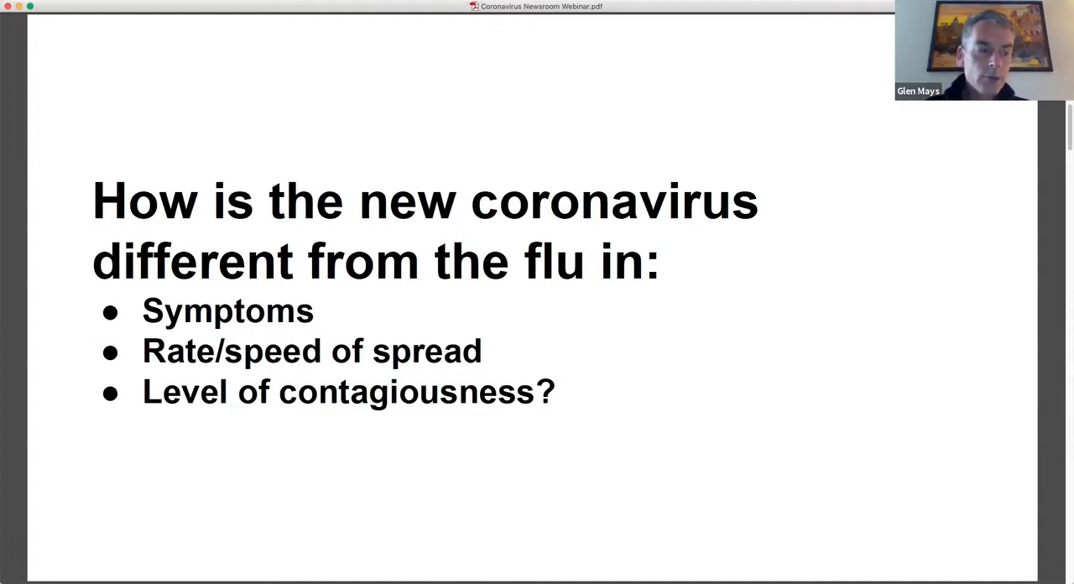
{"action": "mouse_move", "coordinate": [3, 17]}
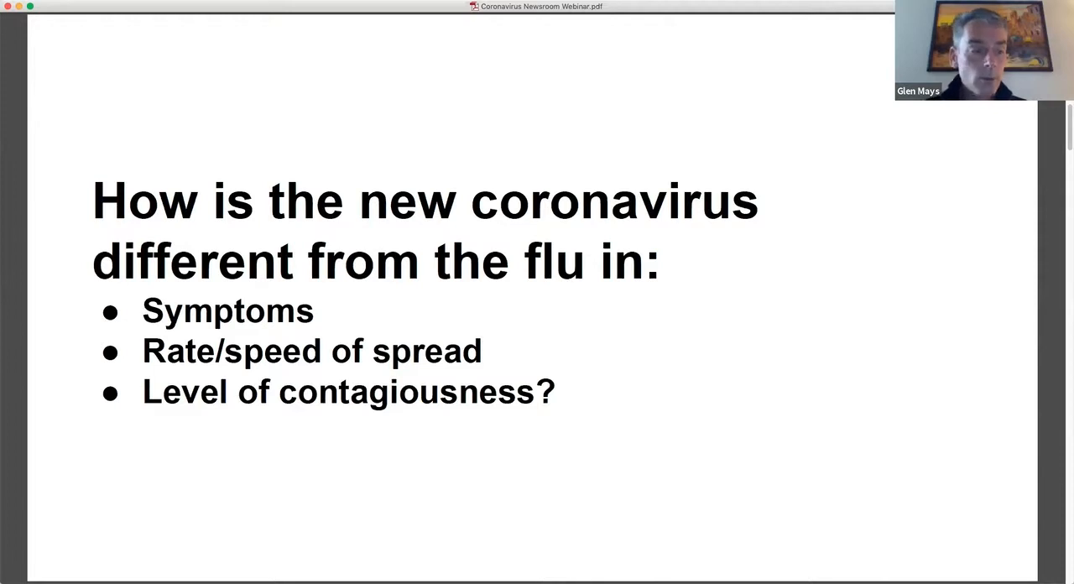
{"action": "mouse_move", "coordinate": [158, 239]}
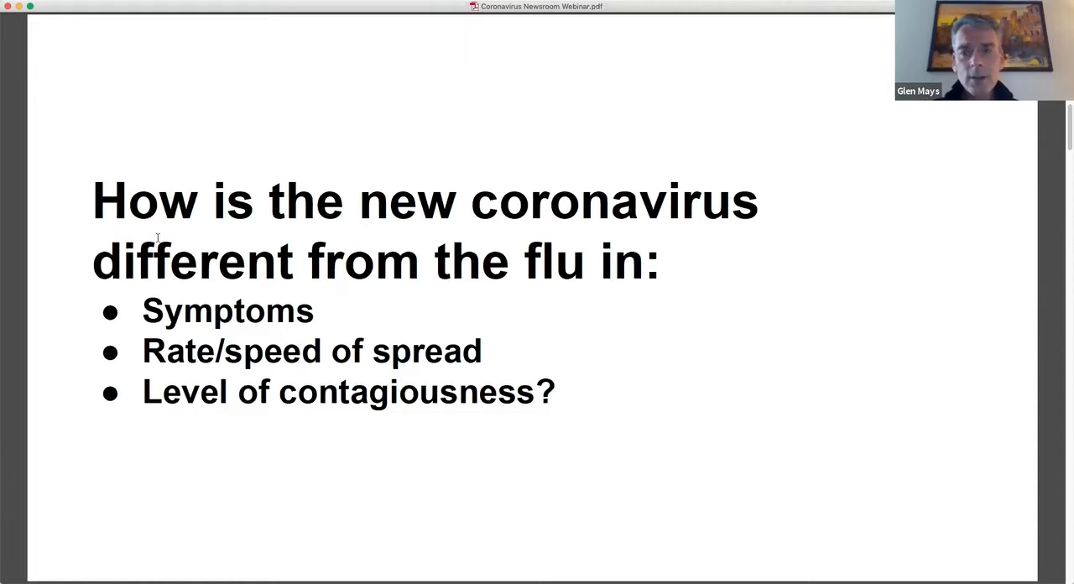
{"action": "mouse_move", "coordinate": [81, 306]}
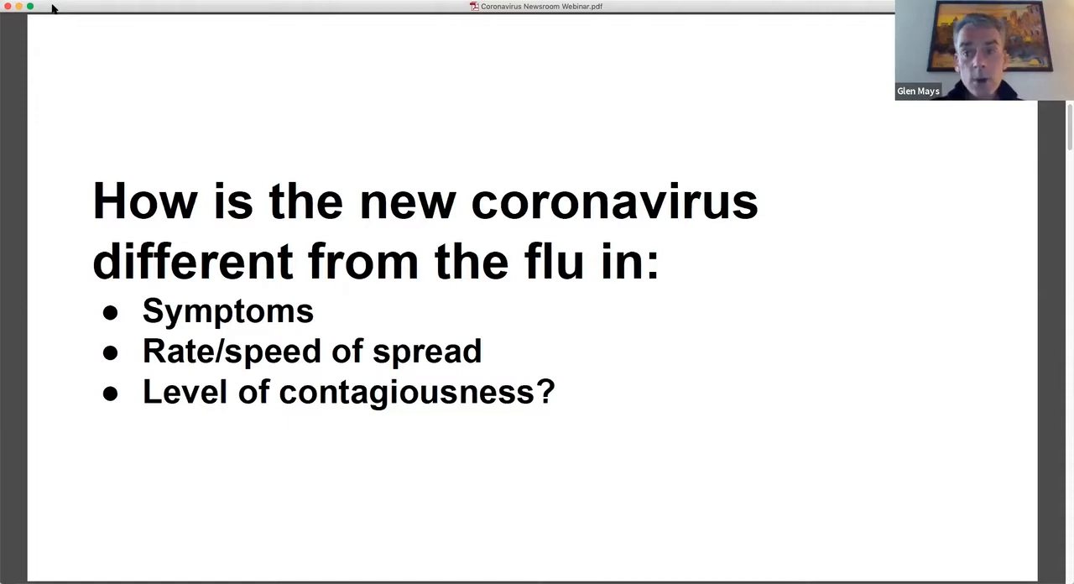
{"action": "mouse_move", "coordinate": [159, 59]}
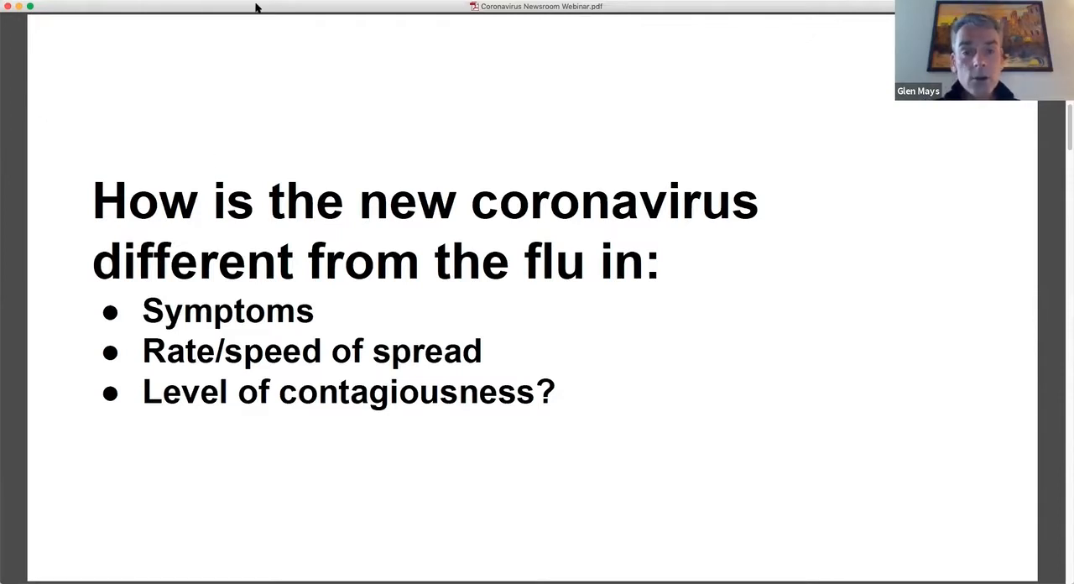
{"action": "mouse_move", "coordinate": [235, 248]}
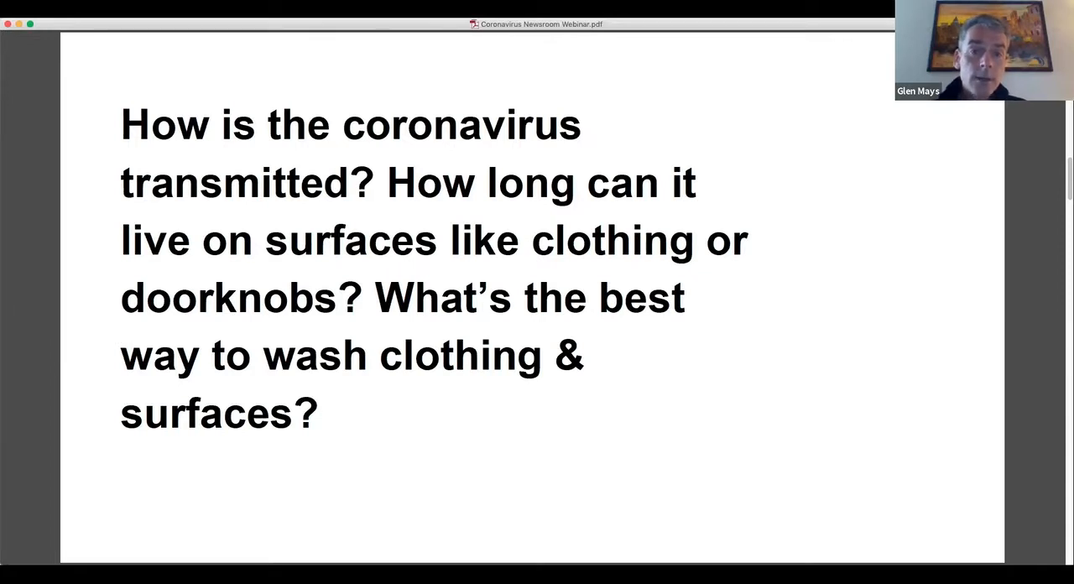
{"action": "mouse_move", "coordinate": [42, 105]}
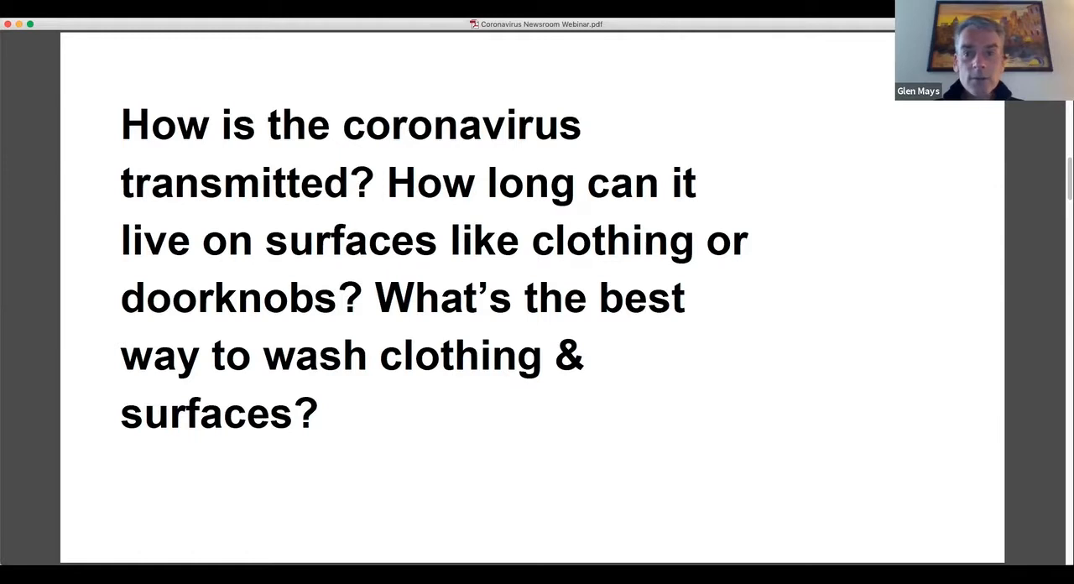
{"action": "mouse_move", "coordinate": [74, 122]}
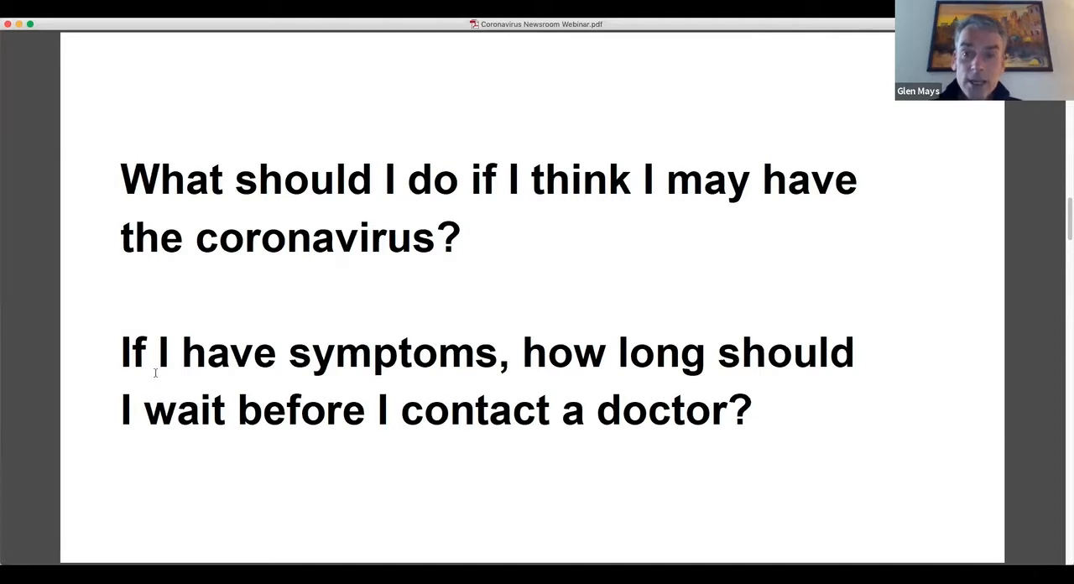
{"action": "mouse_move", "coordinate": [329, 38]}
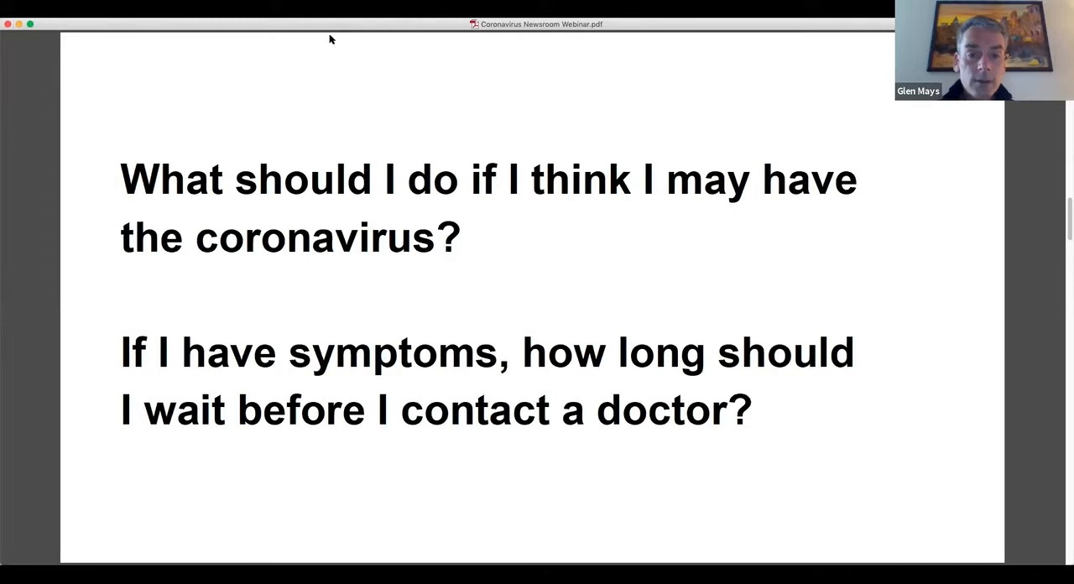
{"action": "mouse_move", "coordinate": [165, 91]}
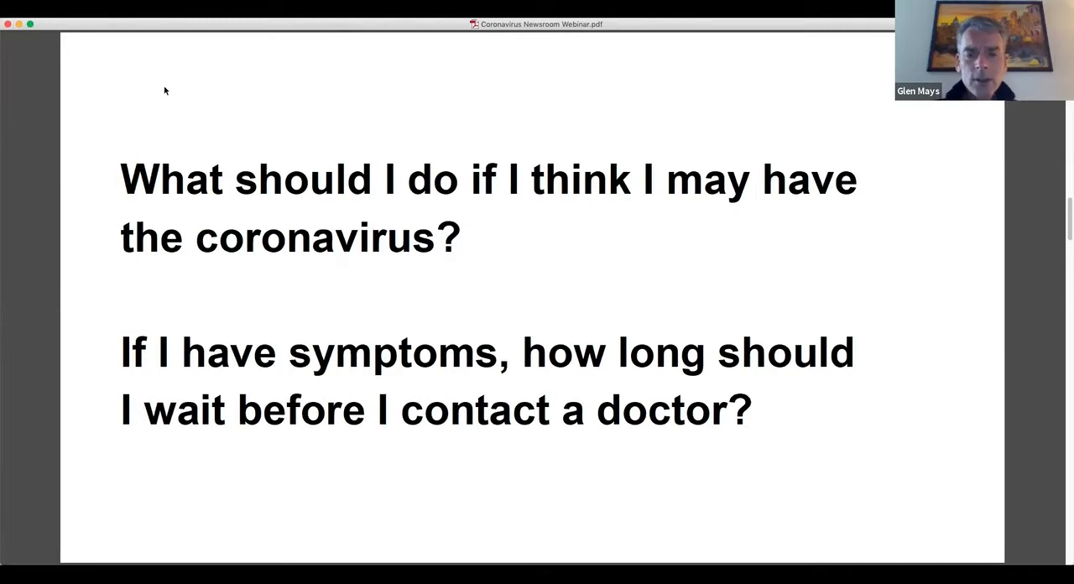
{"action": "mouse_move", "coordinate": [172, 84]}
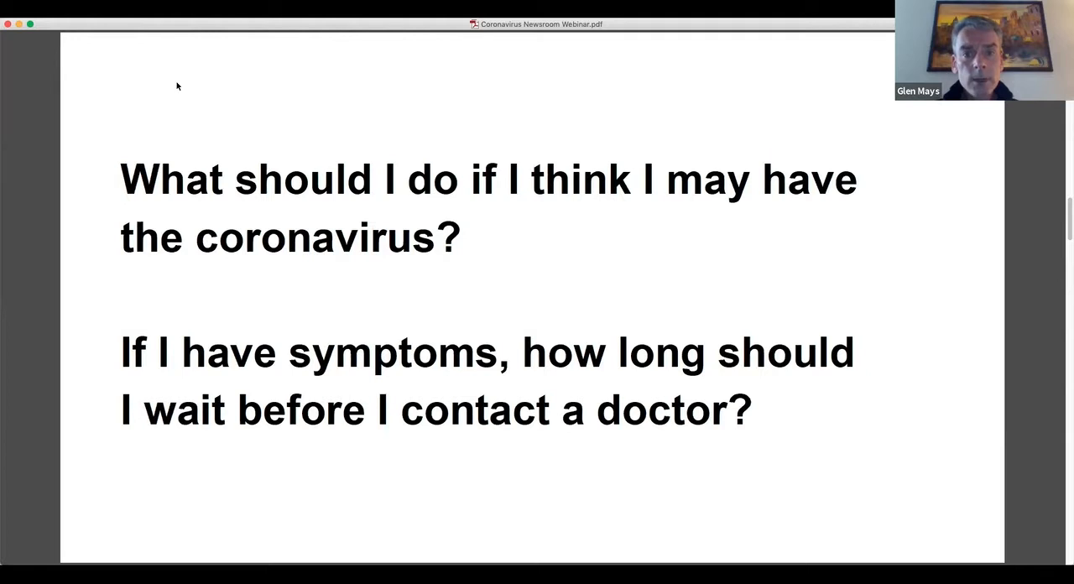
{"action": "mouse_move", "coordinate": [163, 77]}
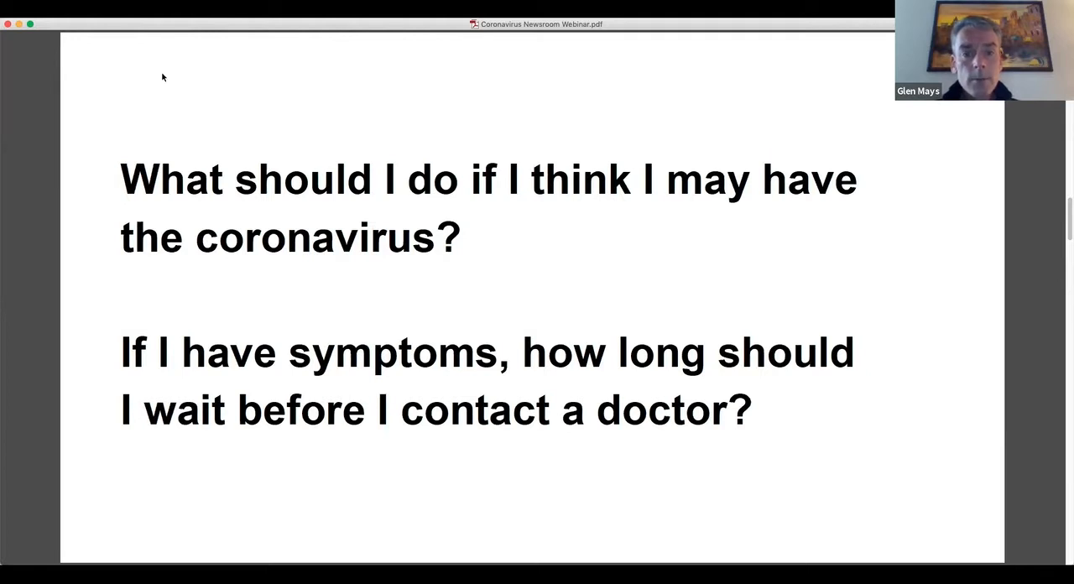
{"action": "mouse_move", "coordinate": [116, 453]}
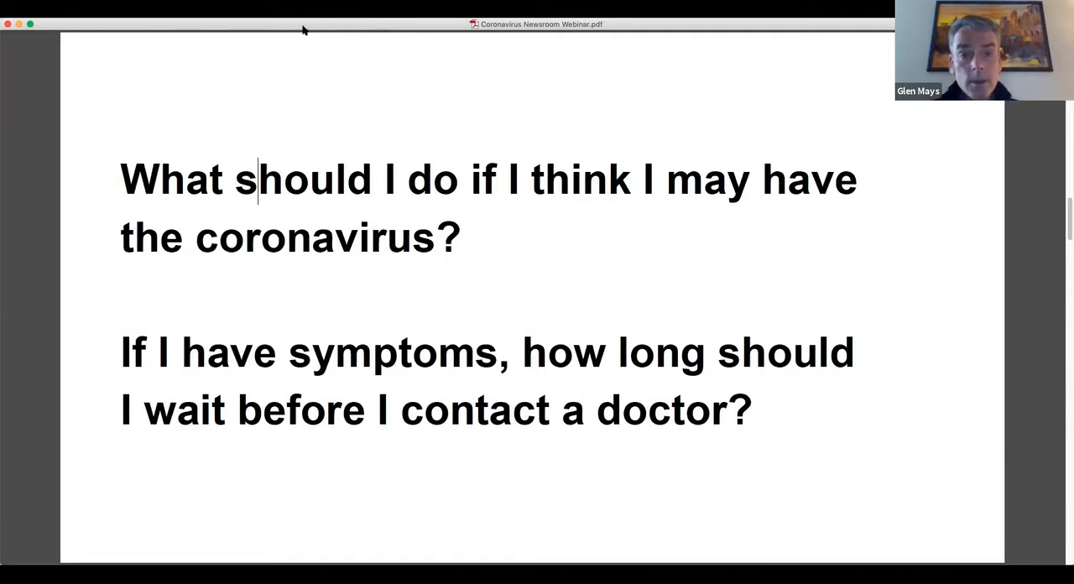
{"action": "mouse_move", "coordinate": [325, 38]}
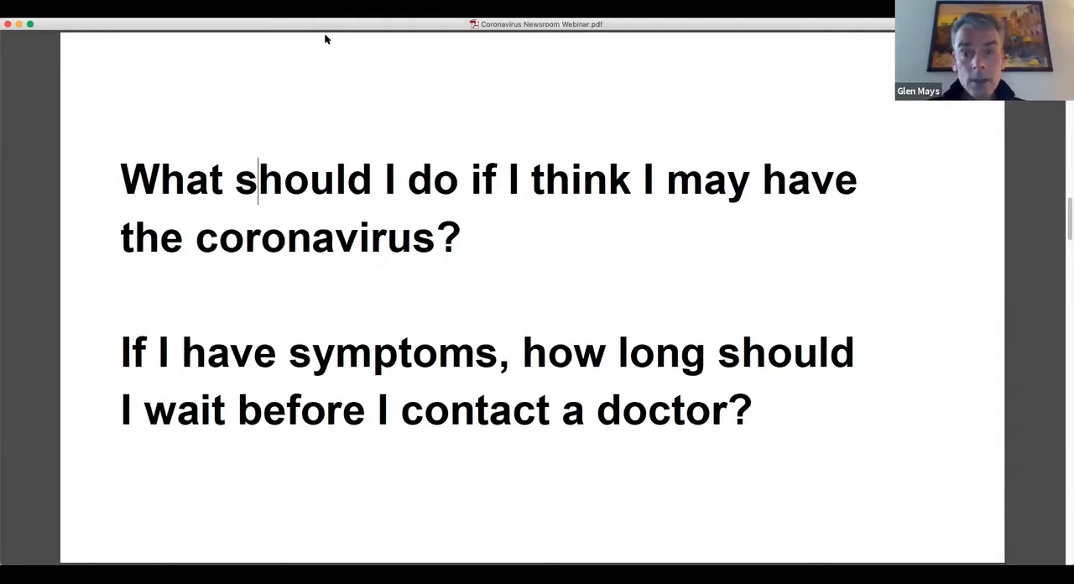
{"action": "mouse_move", "coordinate": [240, 67]}
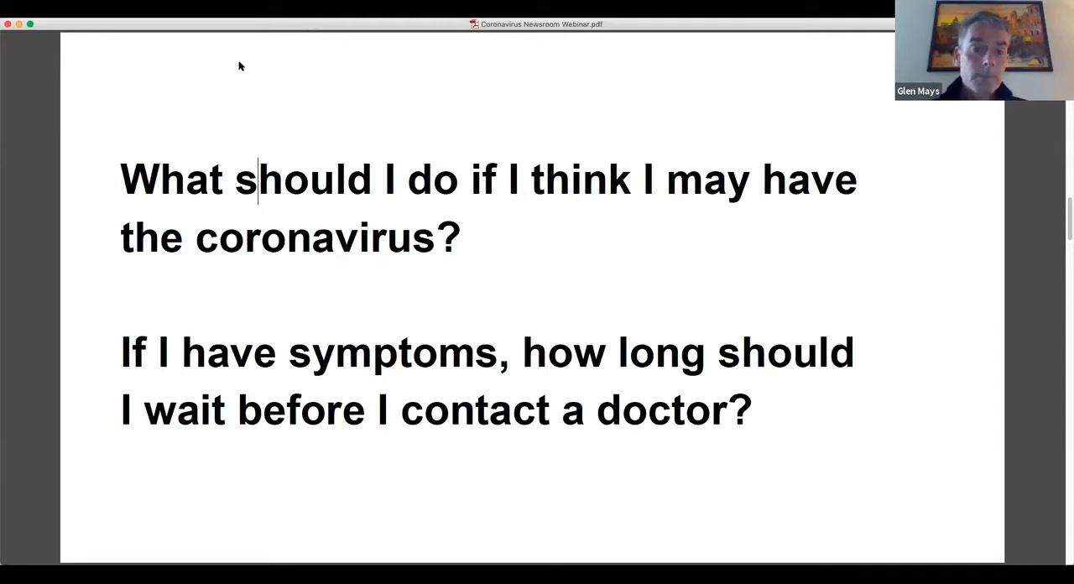
{"action": "mouse_move", "coordinate": [410, 166]}
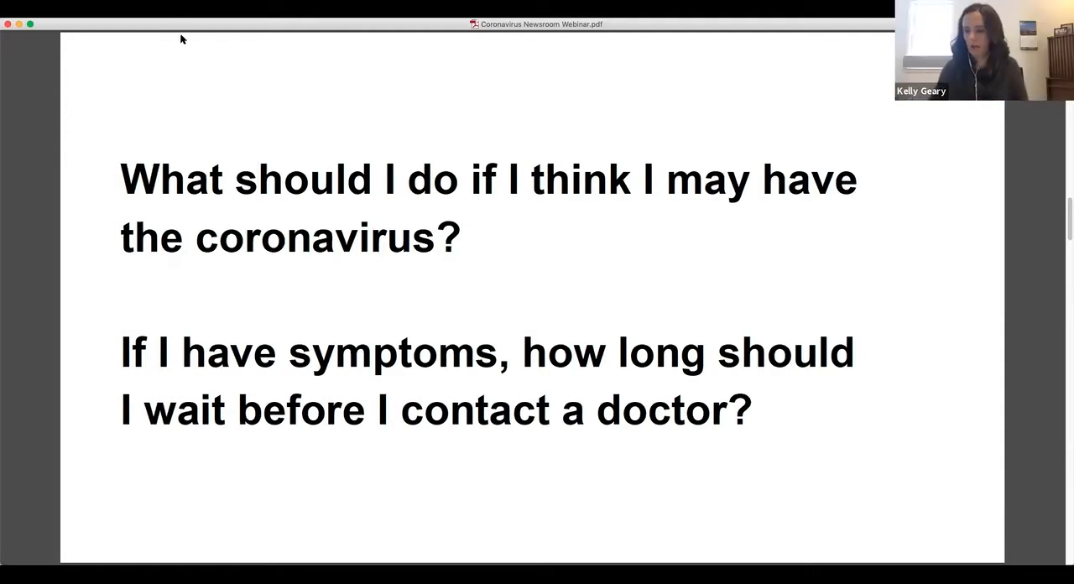
{"action": "mouse_move", "coordinate": [218, 127]}
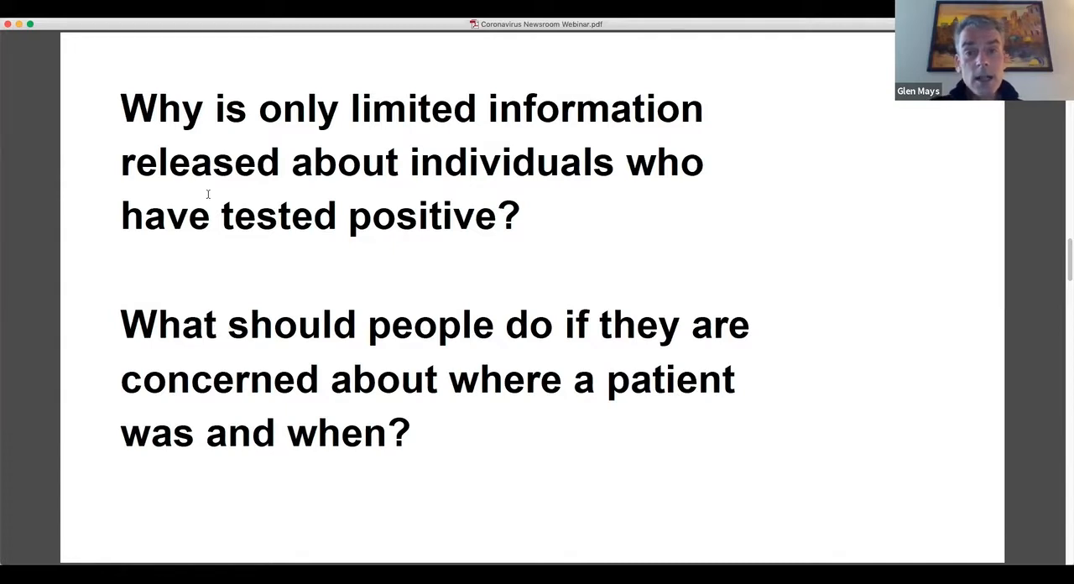
{"action": "mouse_move", "coordinate": [247, 282]}
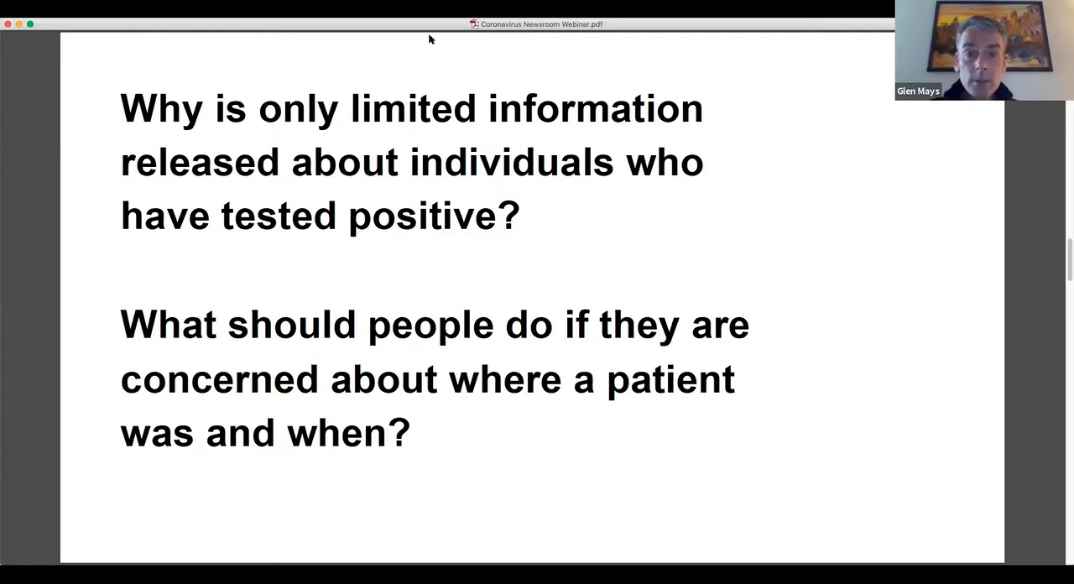
{"action": "mouse_move", "coordinate": [108, 365]}
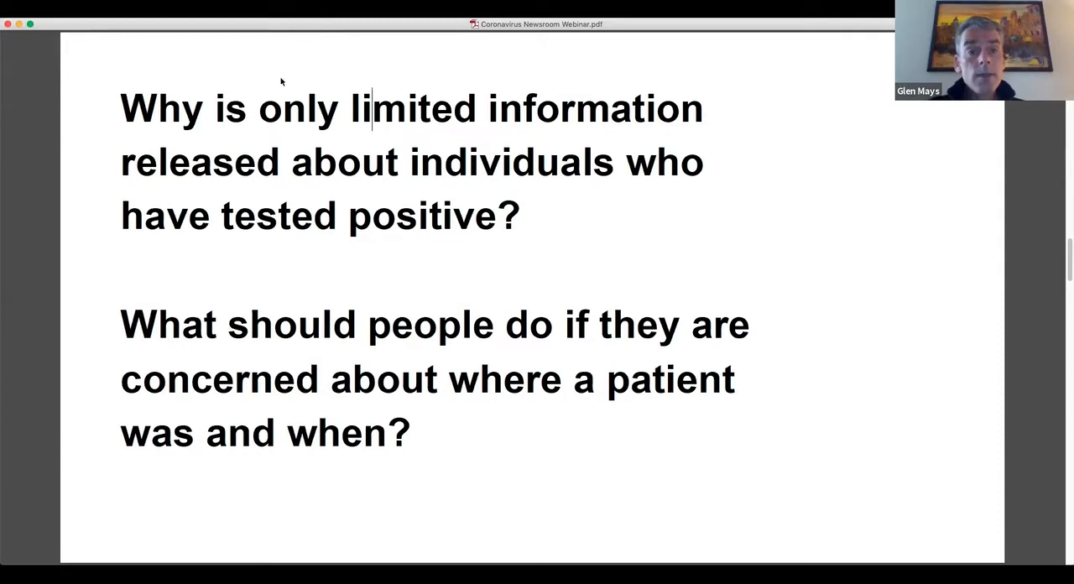
{"action": "mouse_move", "coordinate": [44, 211]}
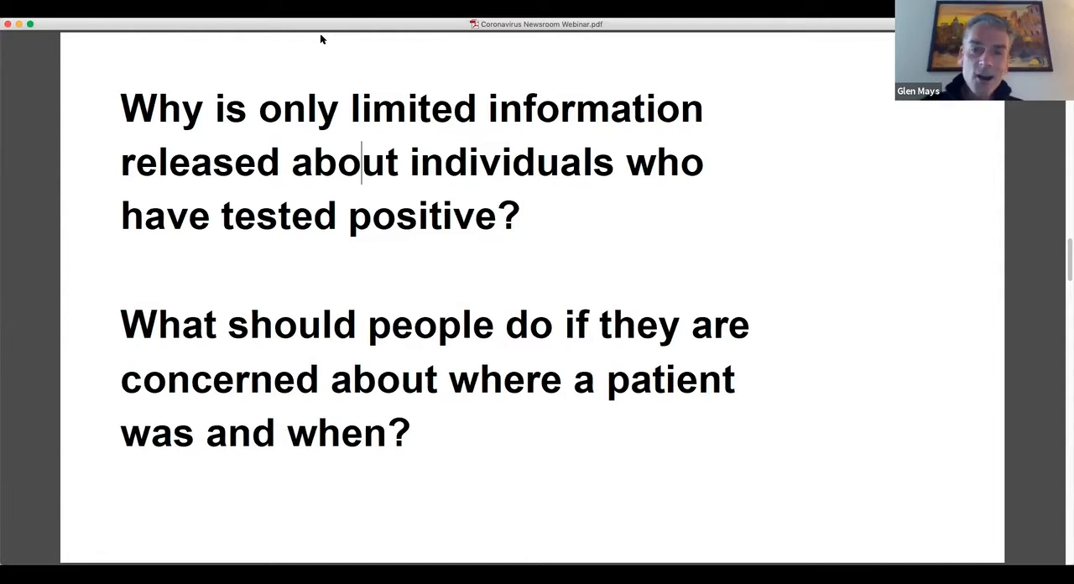
{"action": "mouse_move", "coordinate": [292, 136]}
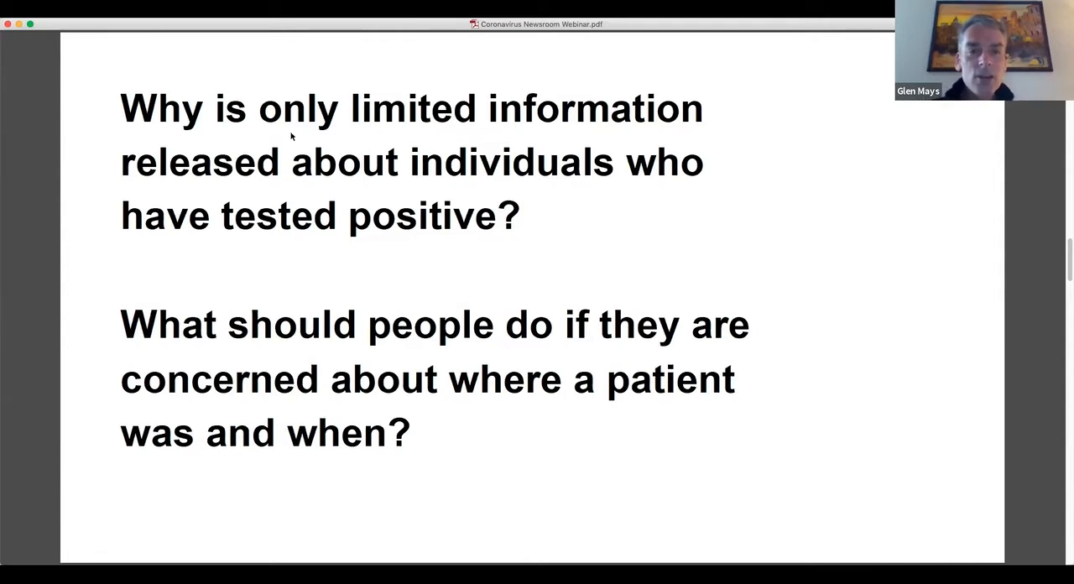
{"action": "mouse_move", "coordinate": [108, 27]}
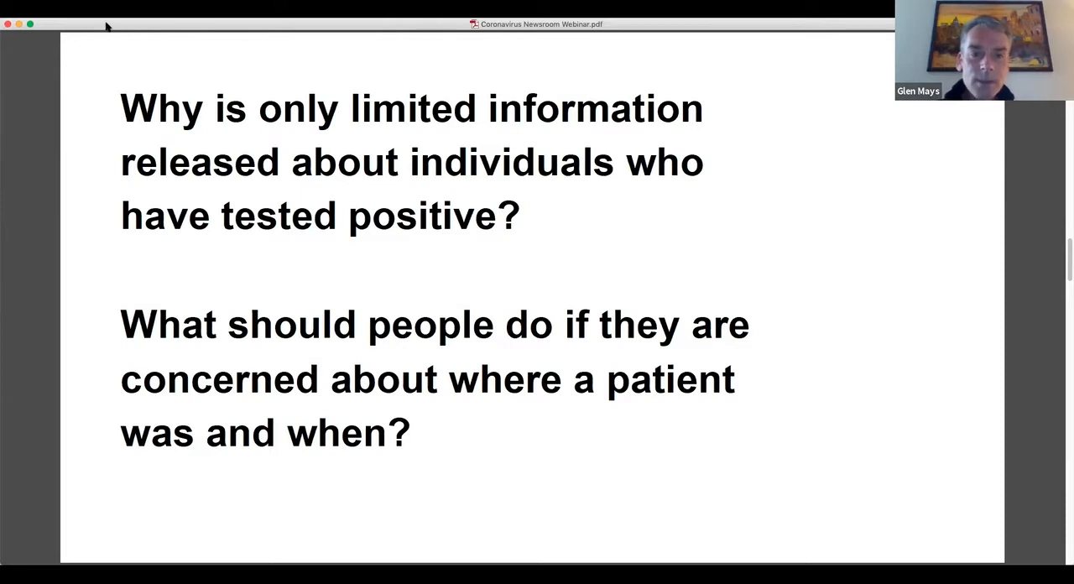
{"action": "mouse_move", "coordinate": [74, 134]}
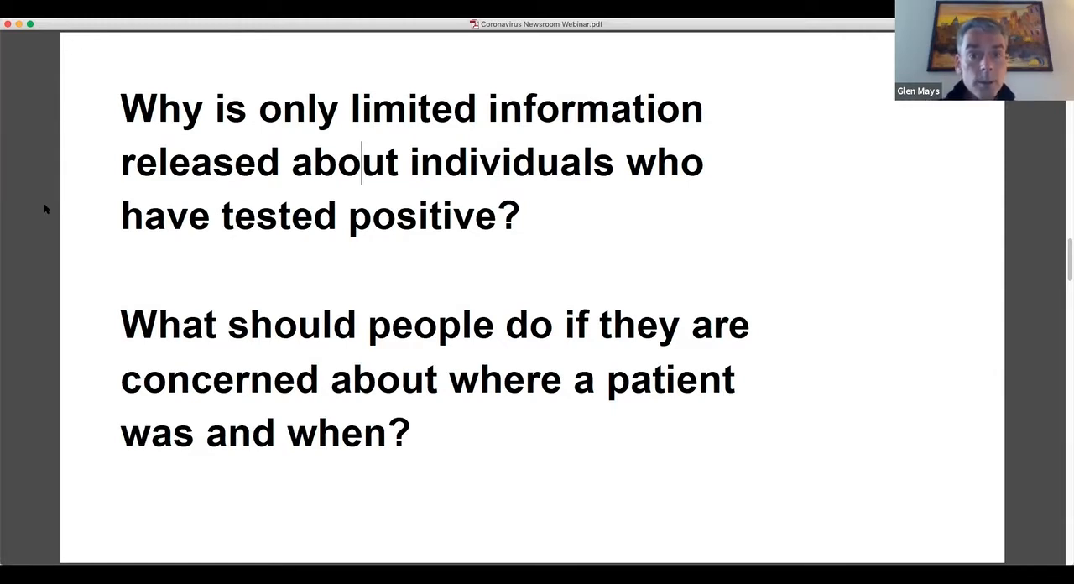
{"action": "mouse_move", "coordinate": [18, 238]}
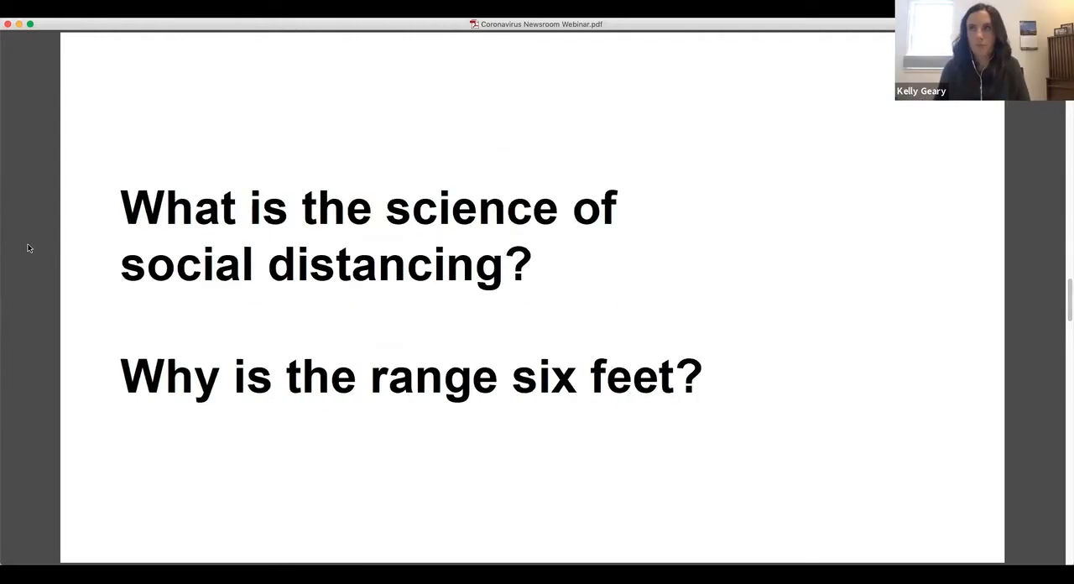
{"action": "mouse_move", "coordinate": [288, 125]}
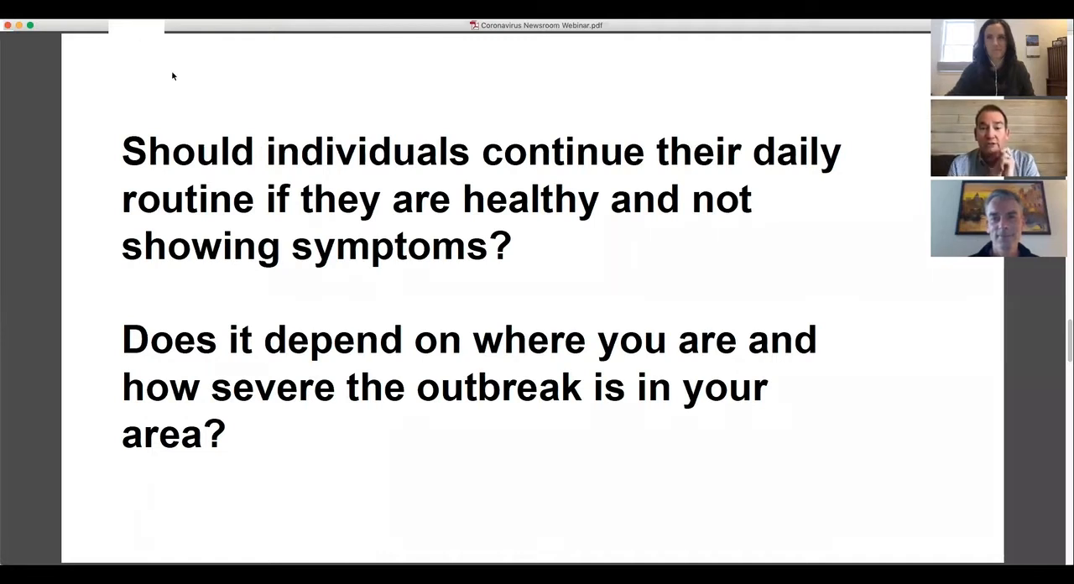
{"action": "mouse_move", "coordinate": [225, 121]}
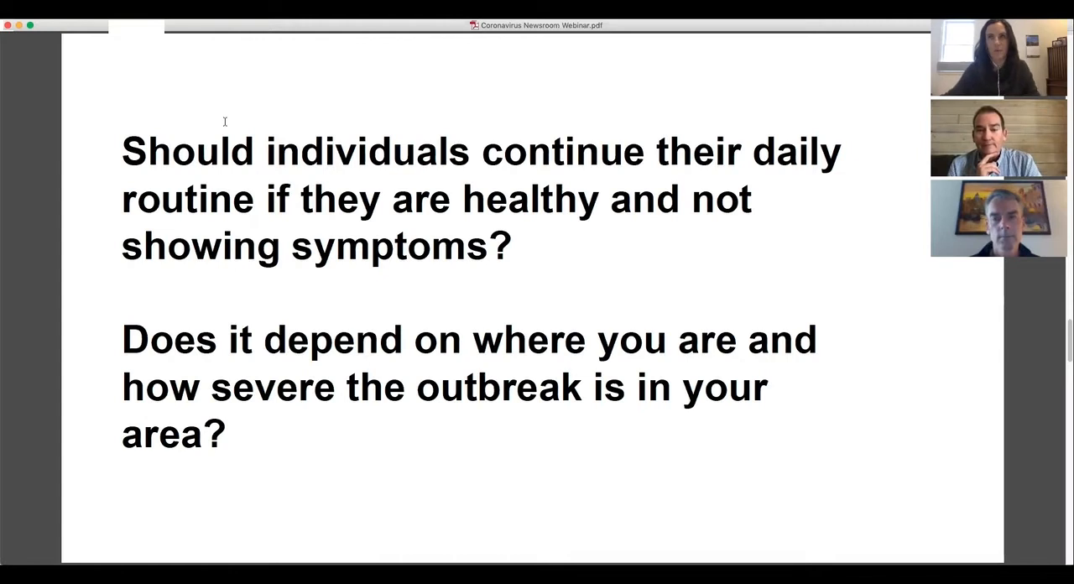
{"action": "mouse_move", "coordinate": [218, 92]}
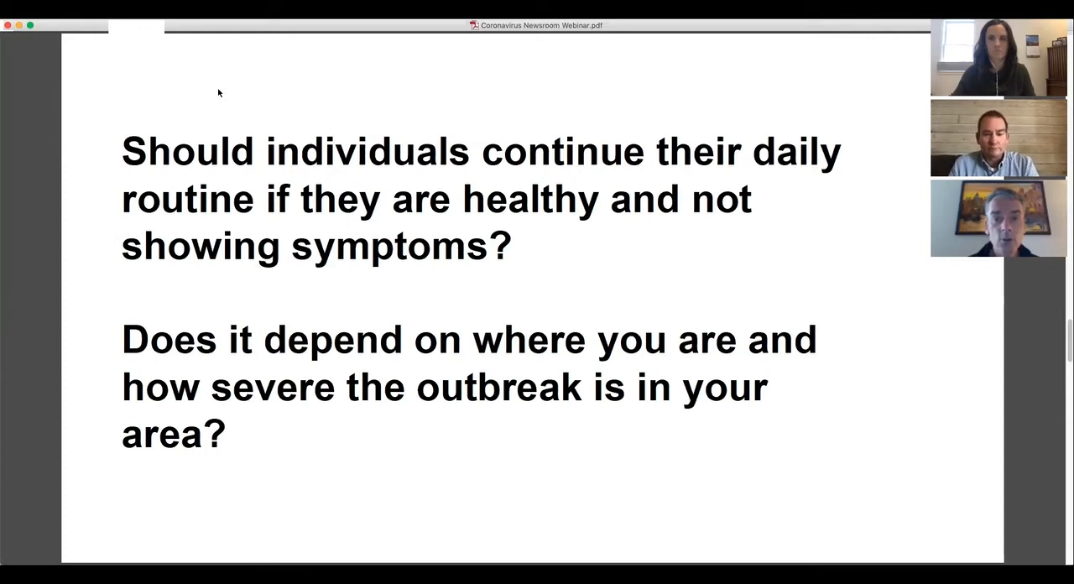
{"action": "mouse_move", "coordinate": [211, 101]}
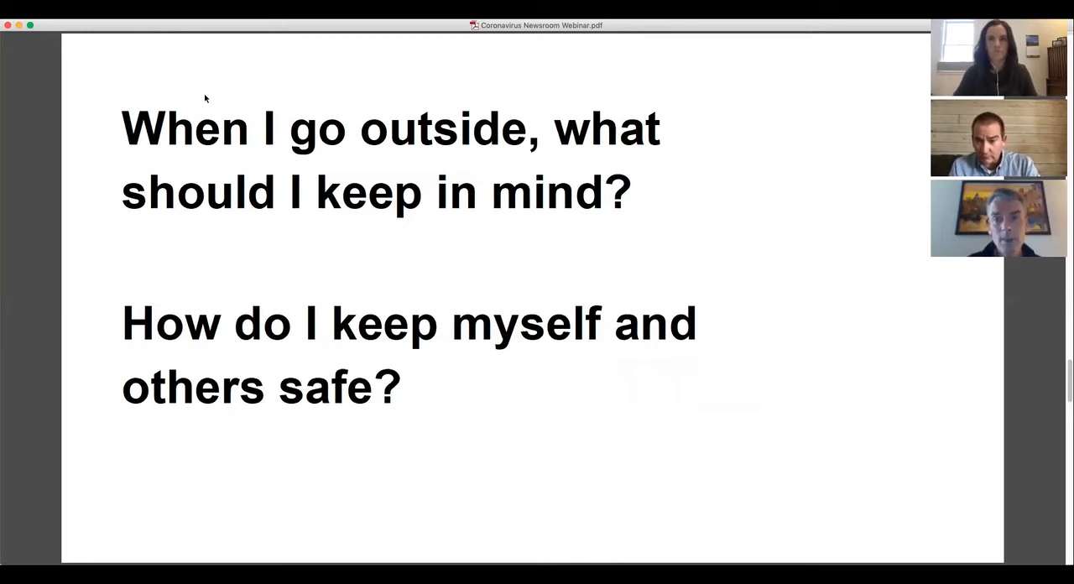
{"action": "mouse_move", "coordinate": [83, 104]}
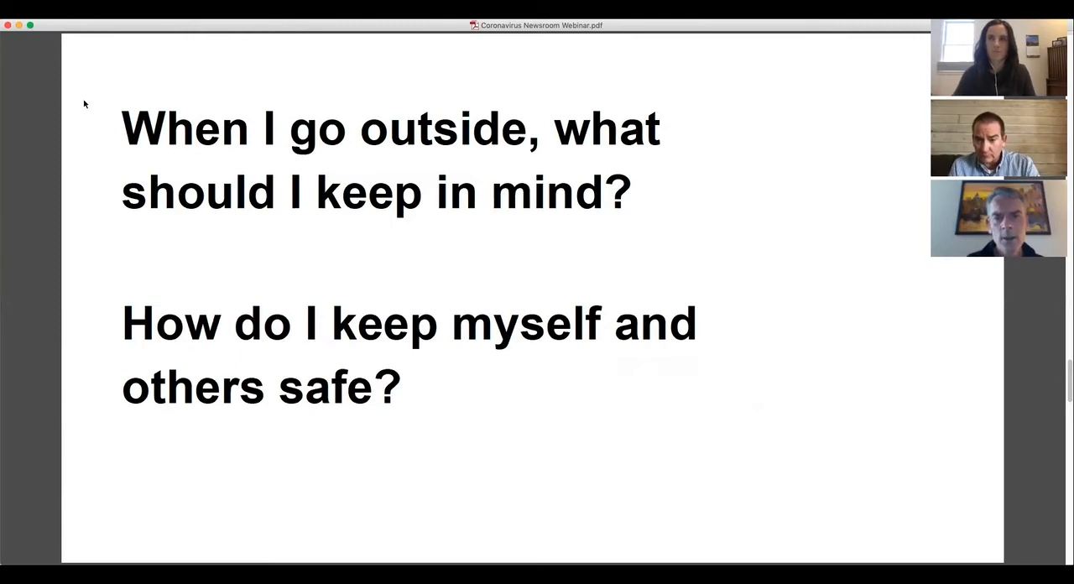